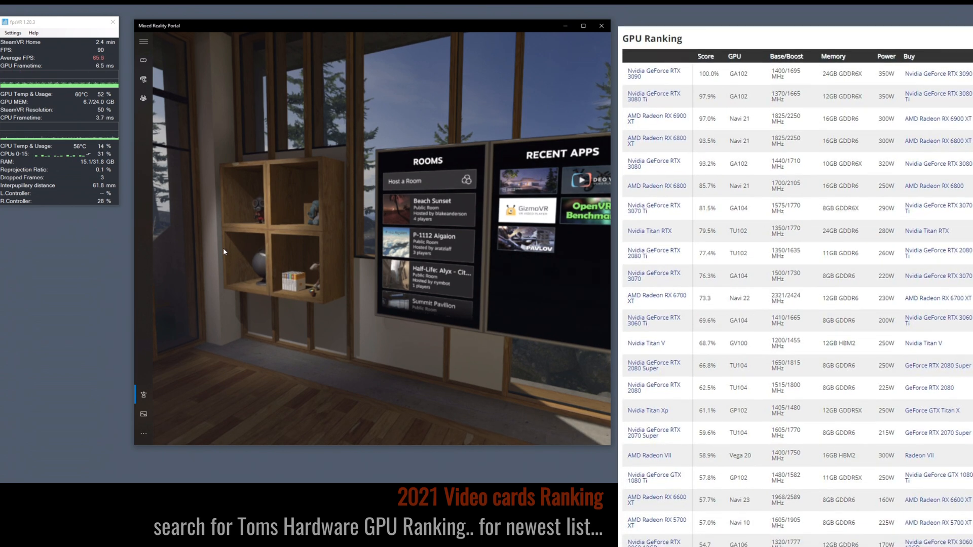
# Step: Scroll the GPU Ranking table down to the RTX 2070 and RX 5700 rows
pyautogui.scroll(-3)
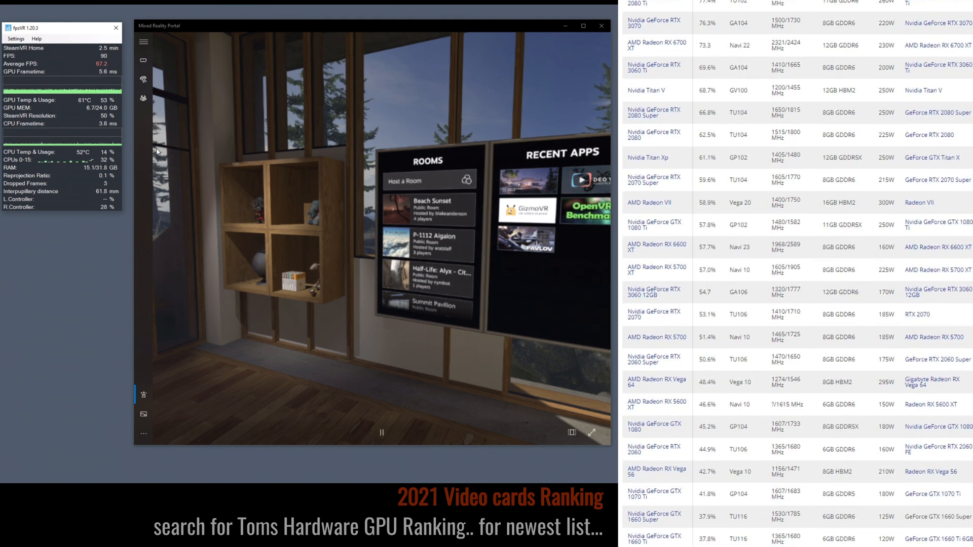
pyautogui.scroll(-3)
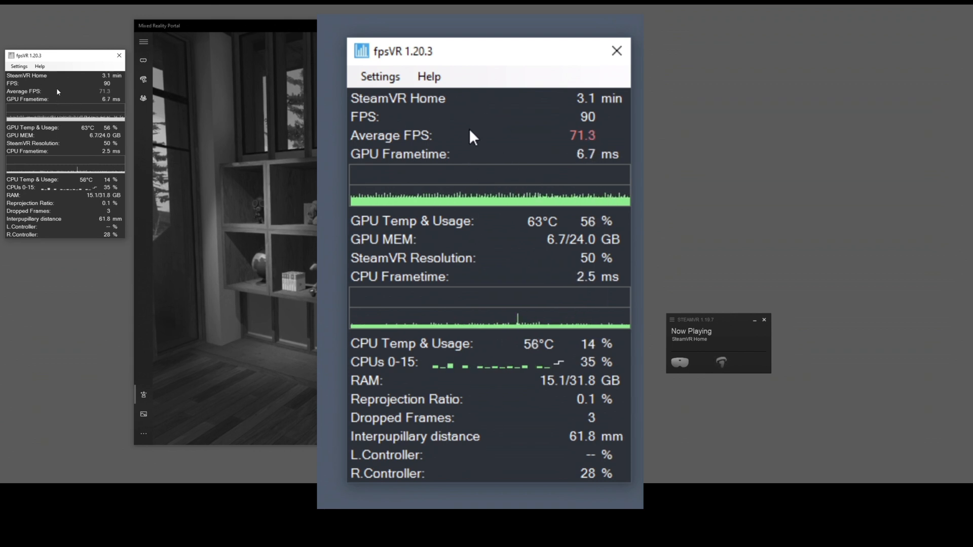
pyautogui.moveTo(539, 214)
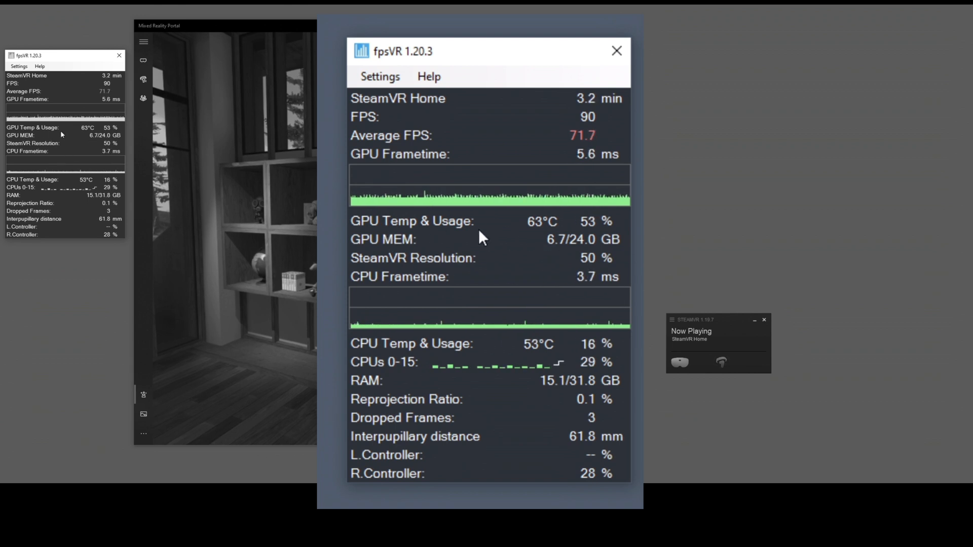
pyautogui.moveTo(487, 365)
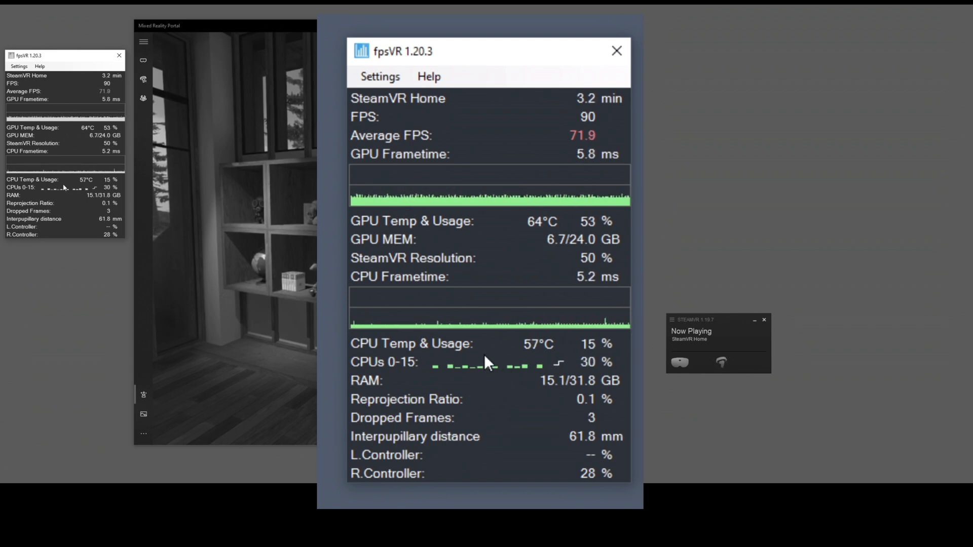
pyautogui.moveTo(553, 363)
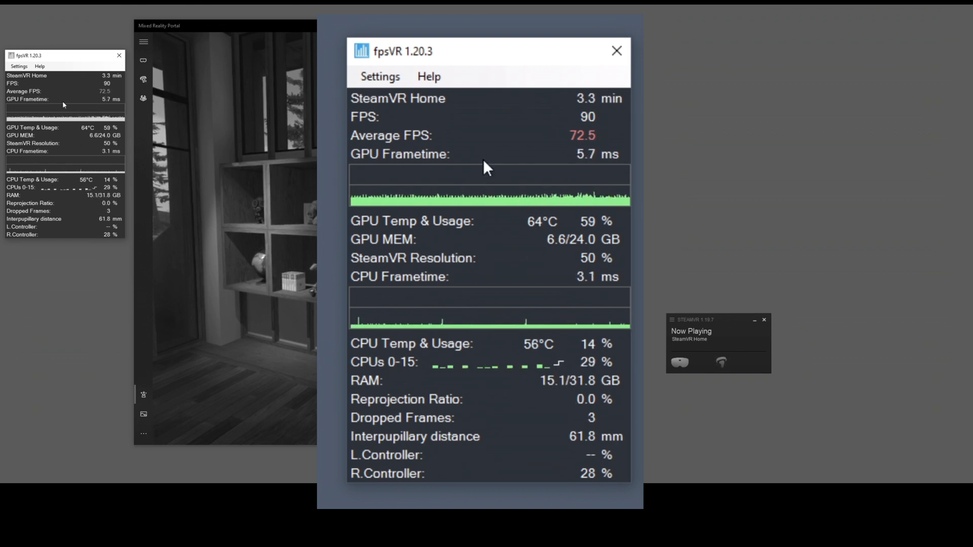
pyautogui.click(616, 50)
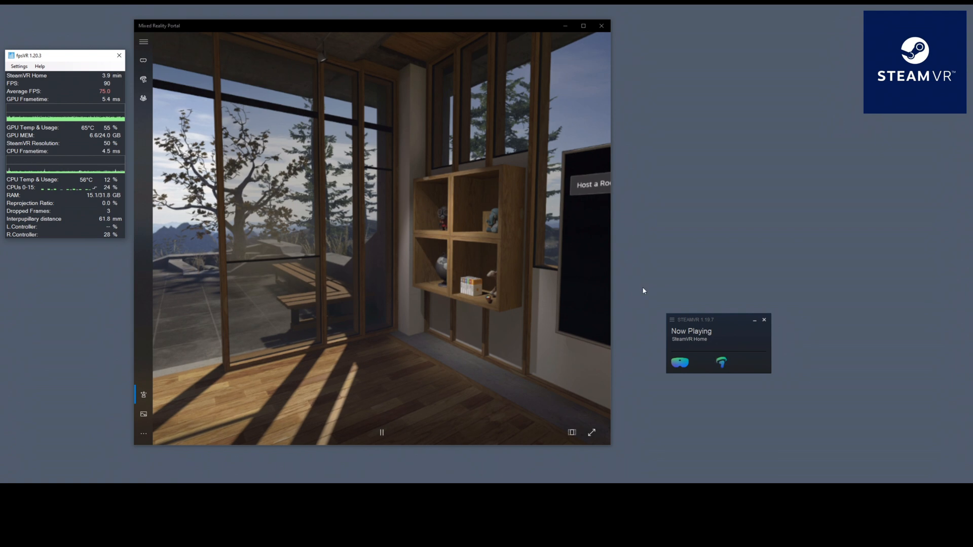
# Step: In SteamVR Settings > General, switch the SteamVR Home toggle to Off
pyautogui.click(671, 320)
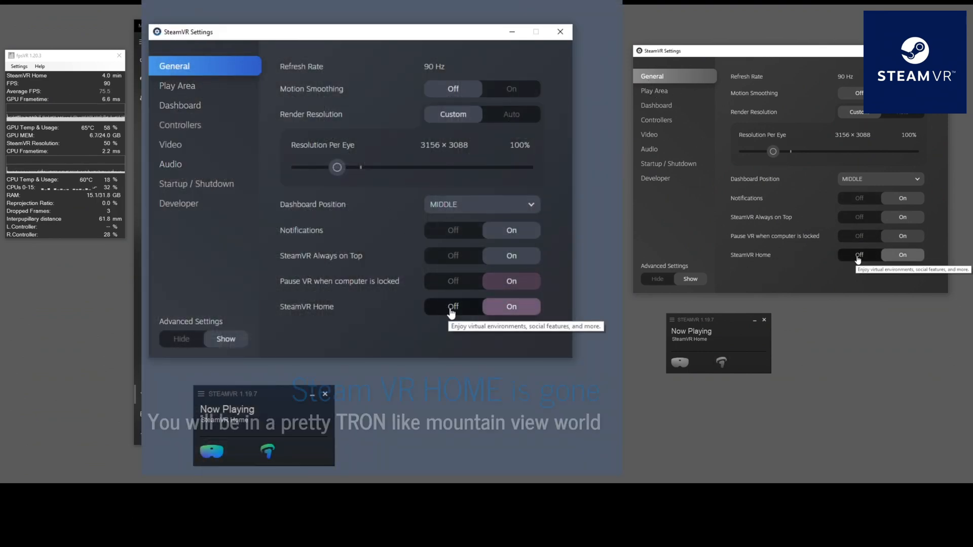
pyautogui.click(452, 306)
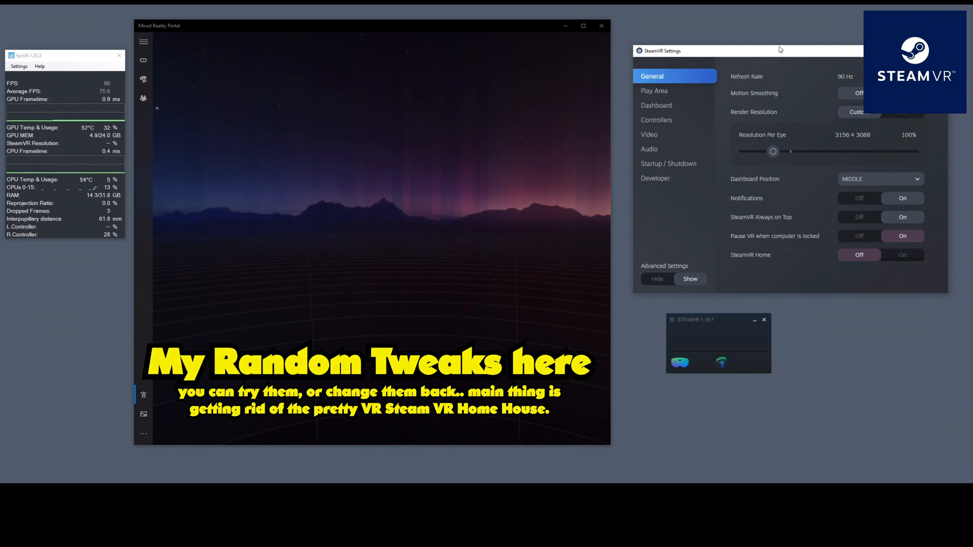
# Step: In SteamVR's Video settings, set Overlay Render Quality to Low
pyautogui.click(648, 134)
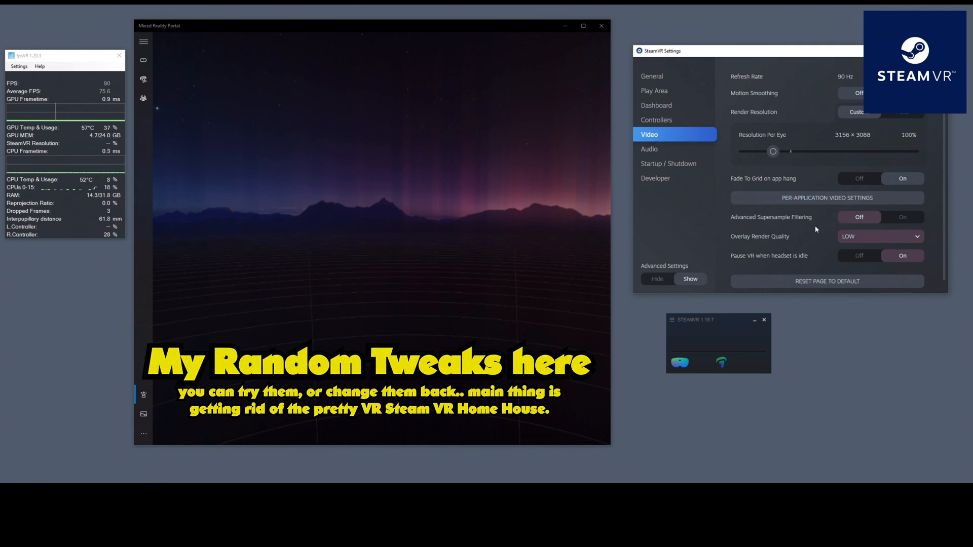
pyautogui.moveTo(800, 243)
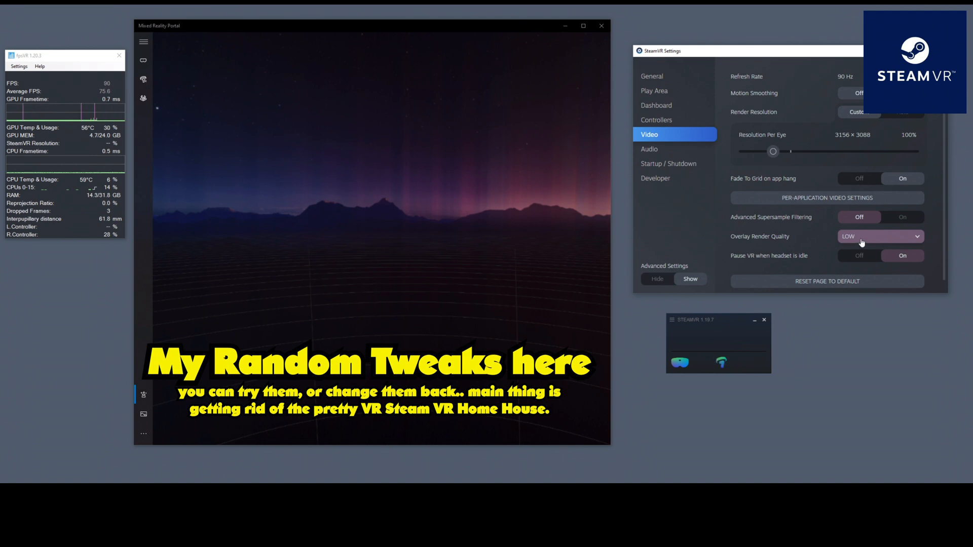
pyautogui.click(880, 236)
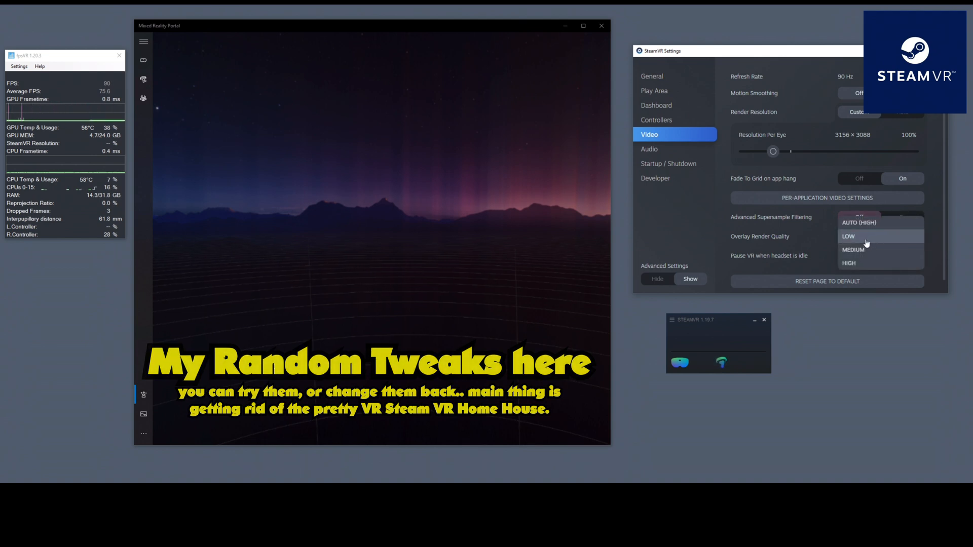
pyautogui.click(848, 236)
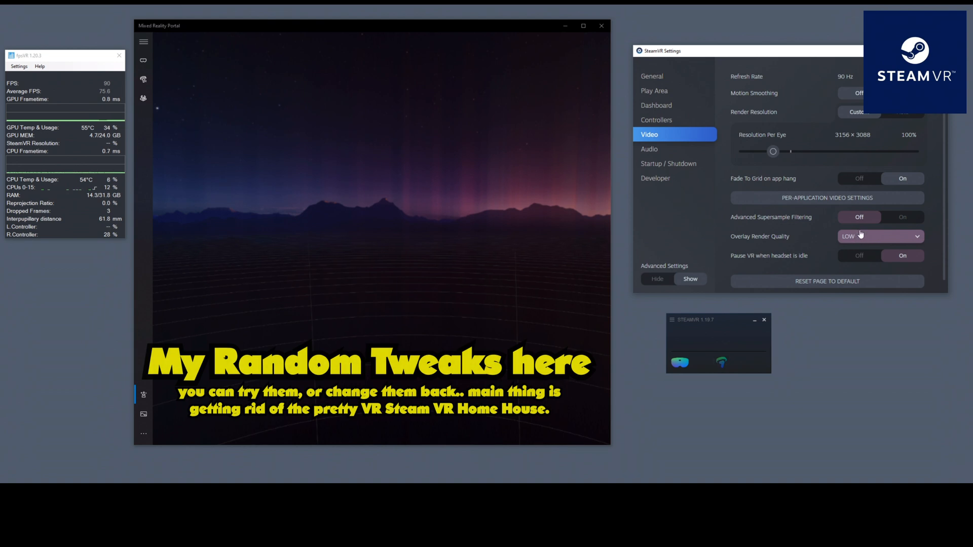
pyautogui.moveTo(869, 118)
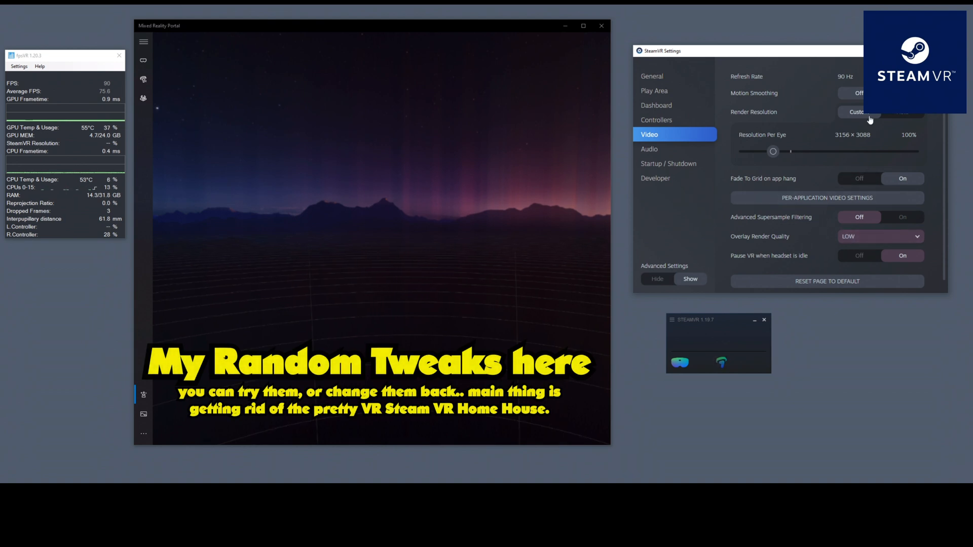
pyautogui.moveTo(785, 221)
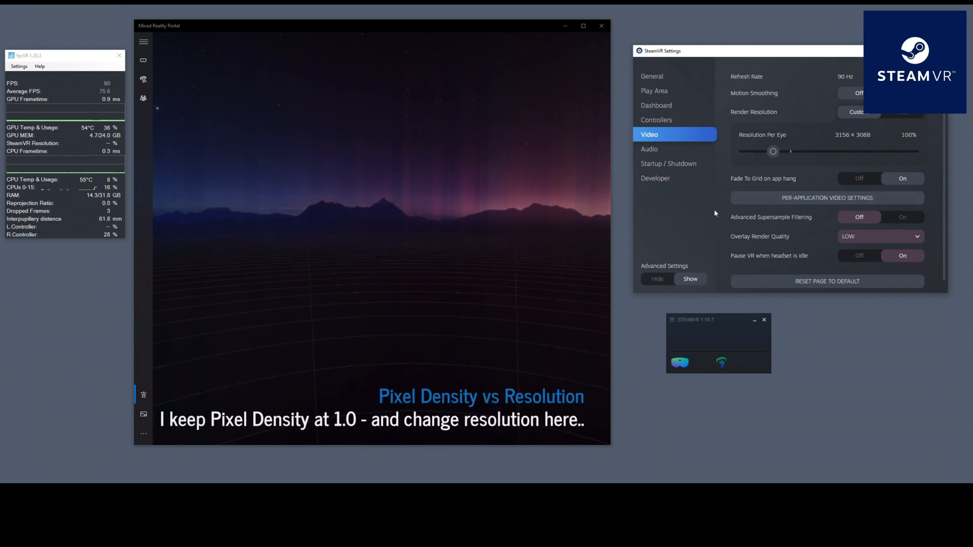
# Step: Return to General settings and review the toggles, with SteamVR Home still off
pyautogui.click(651, 76)
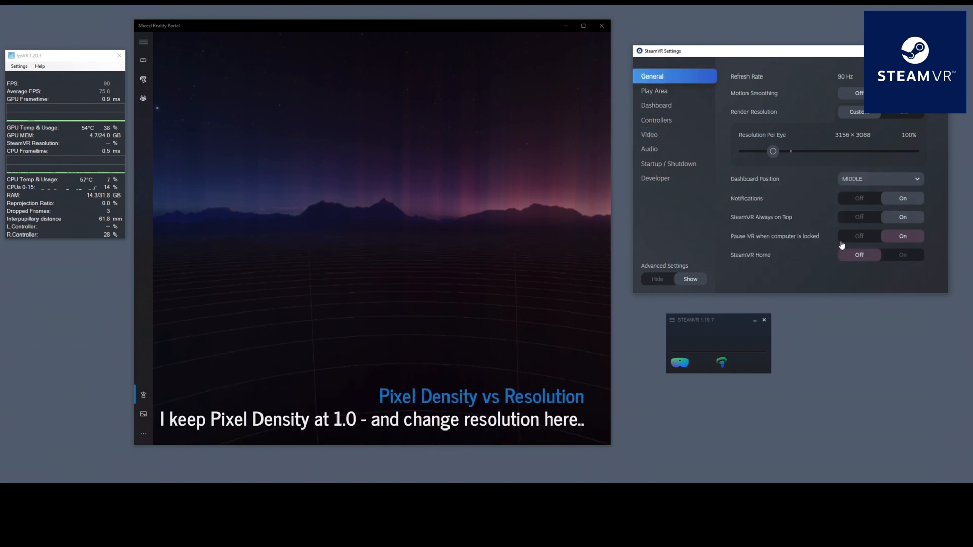
pyautogui.click(859, 255)
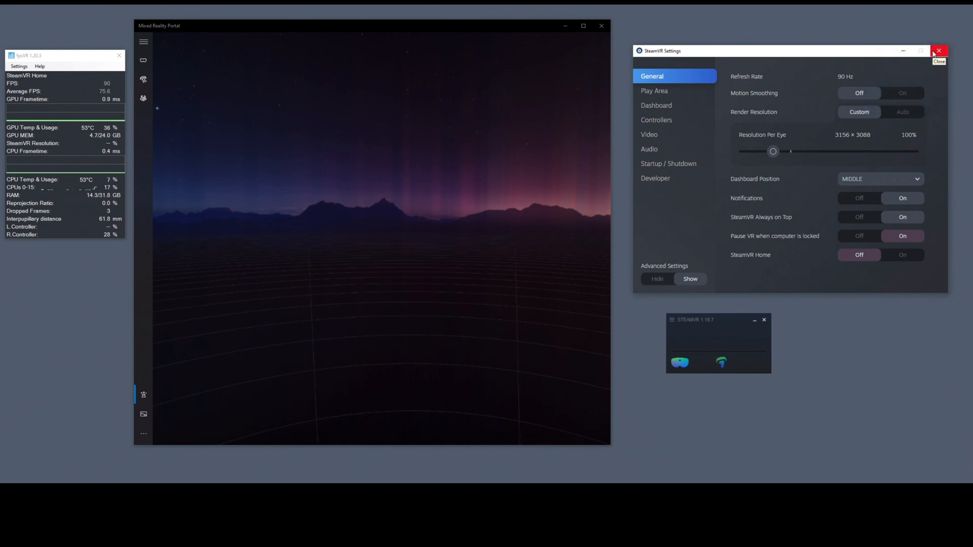
pyautogui.moveTo(925, 61)
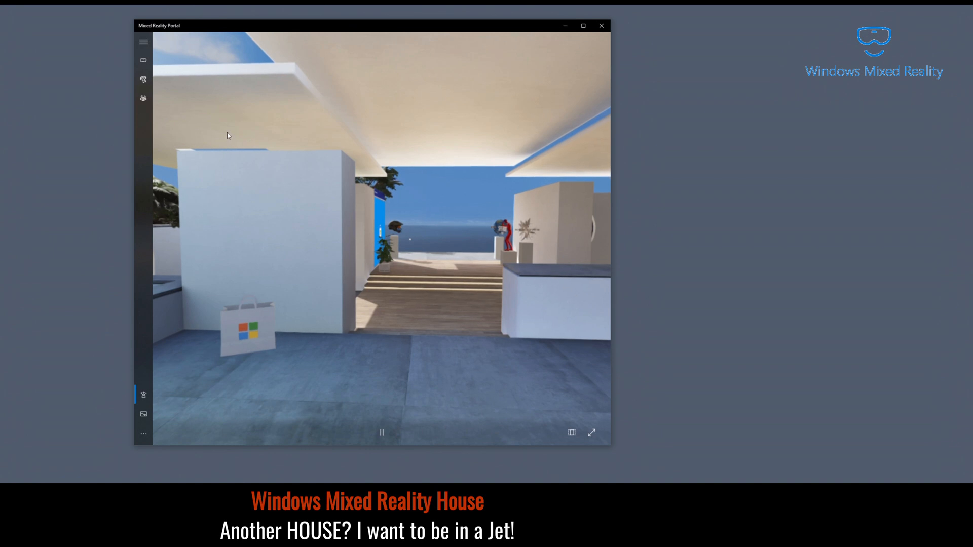
# Step: Reach the Headset display page in Mixed Reality Portal settings
pyautogui.click(143, 42)
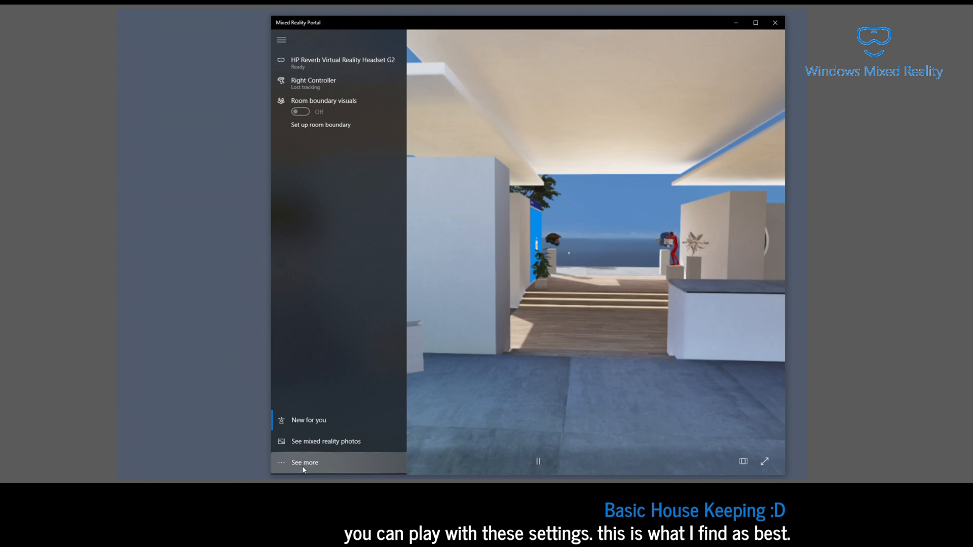
pyautogui.click(304, 462)
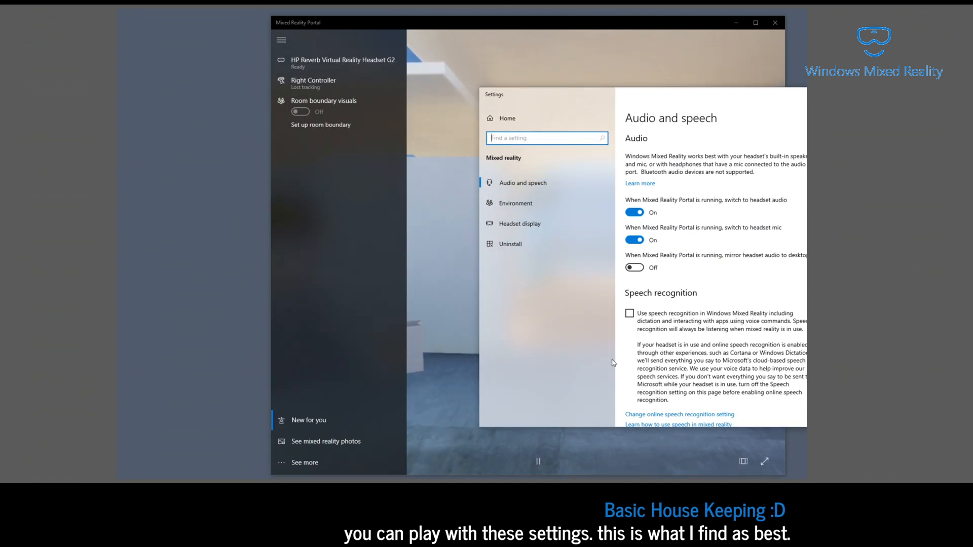
pyautogui.moveTo(531, 202)
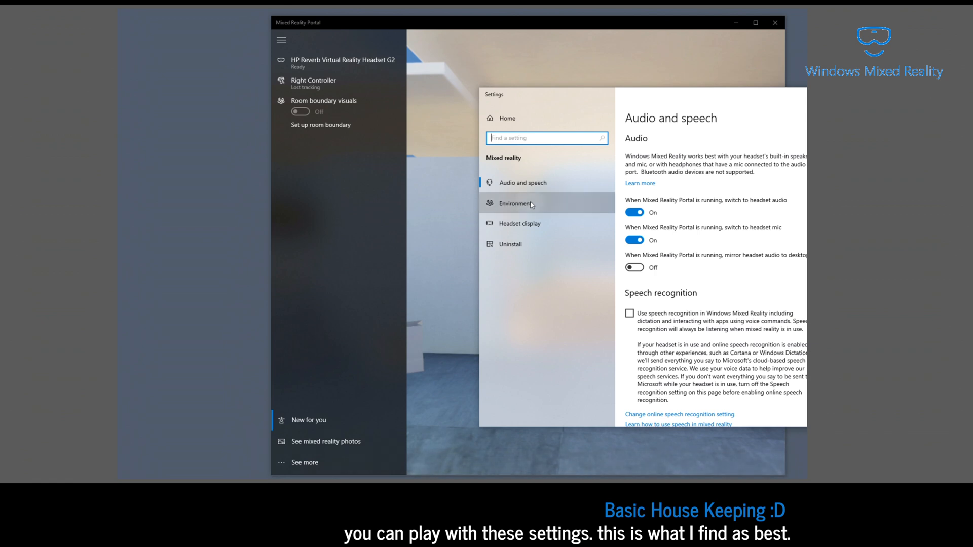
pyautogui.click(514, 203)
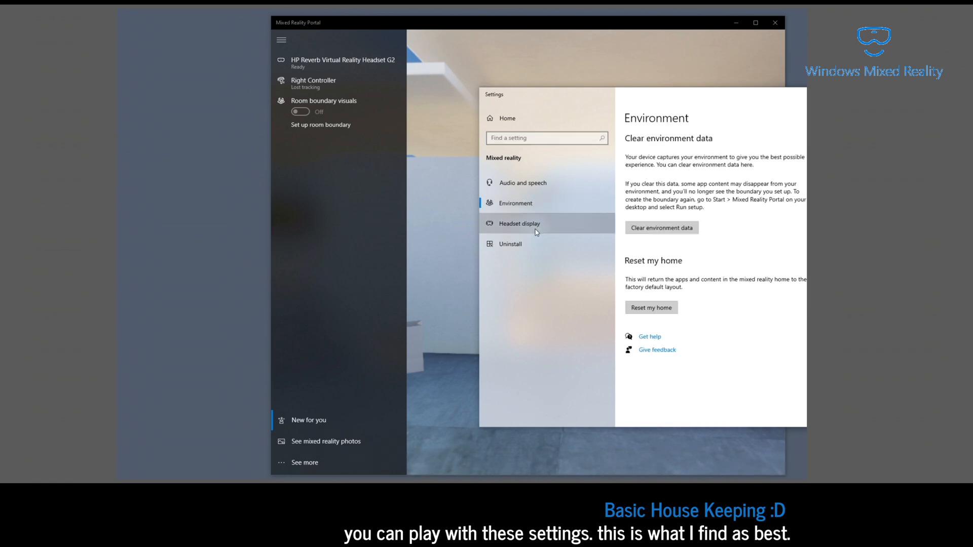
pyautogui.click(519, 223)
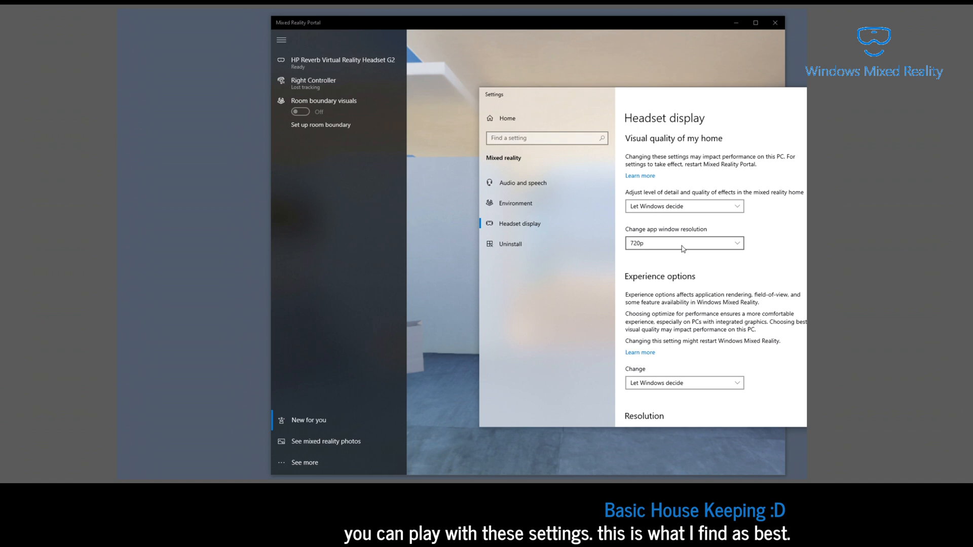
pyautogui.moveTo(632, 207)
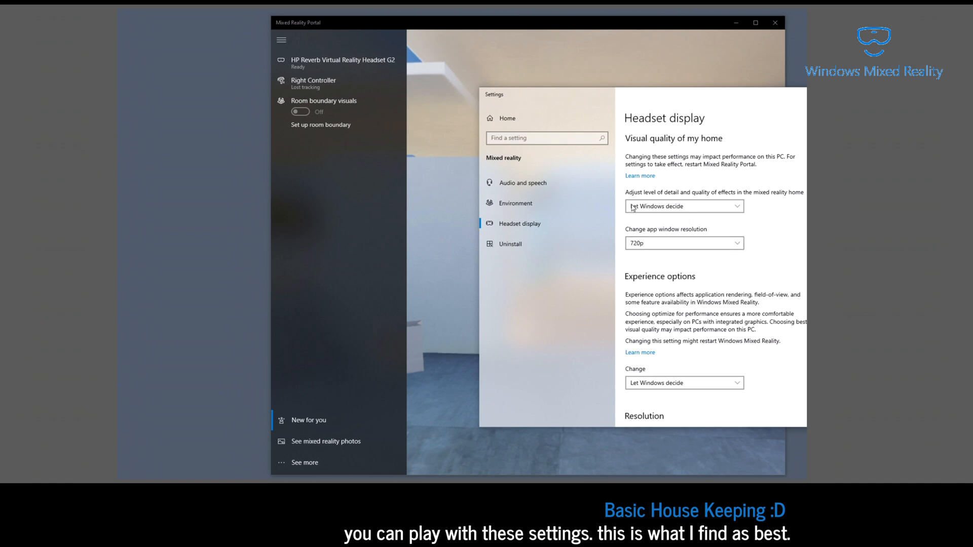
pyautogui.moveTo(693, 257)
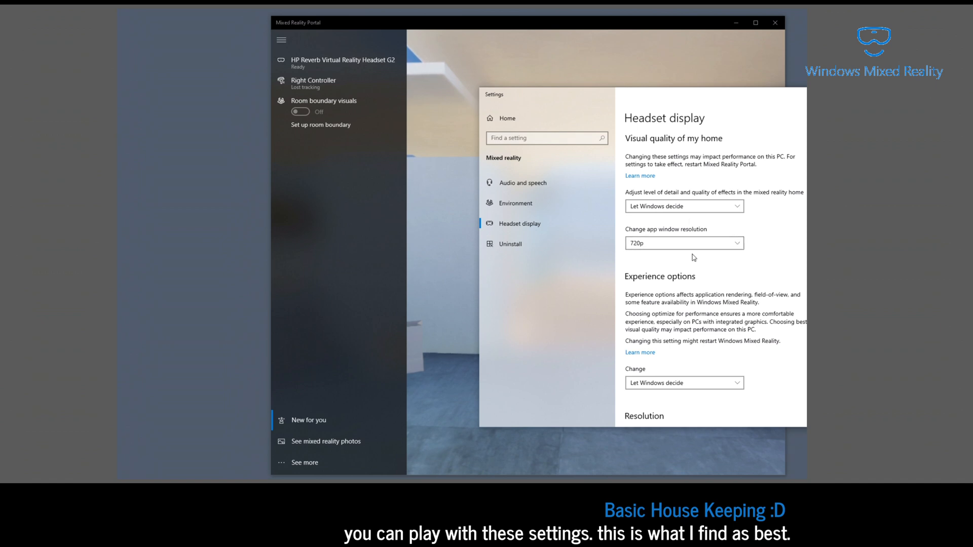
# Step: Set mixed reality home quality to Low and keep 4320 x 2160 resolution at 90 Hz
pyautogui.click(684, 205)
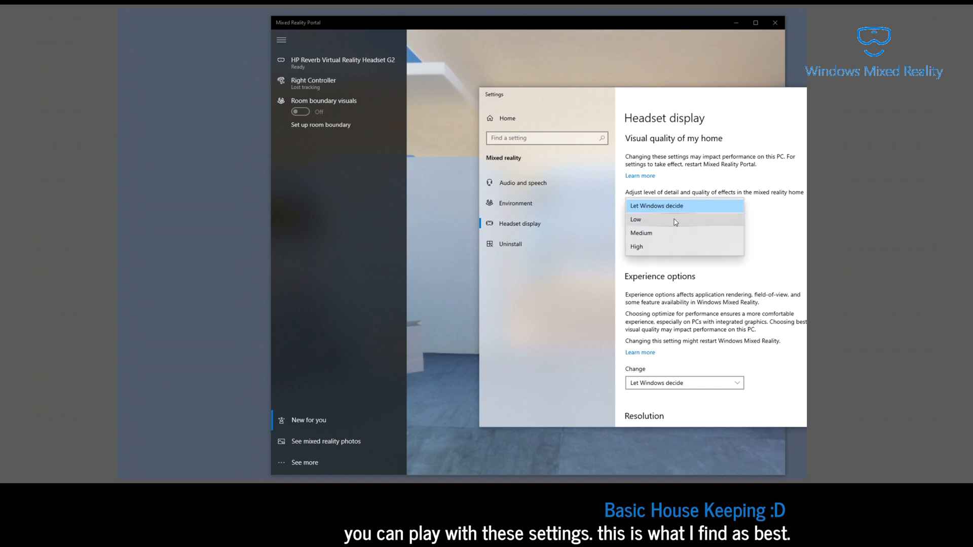
pyautogui.click(654, 219)
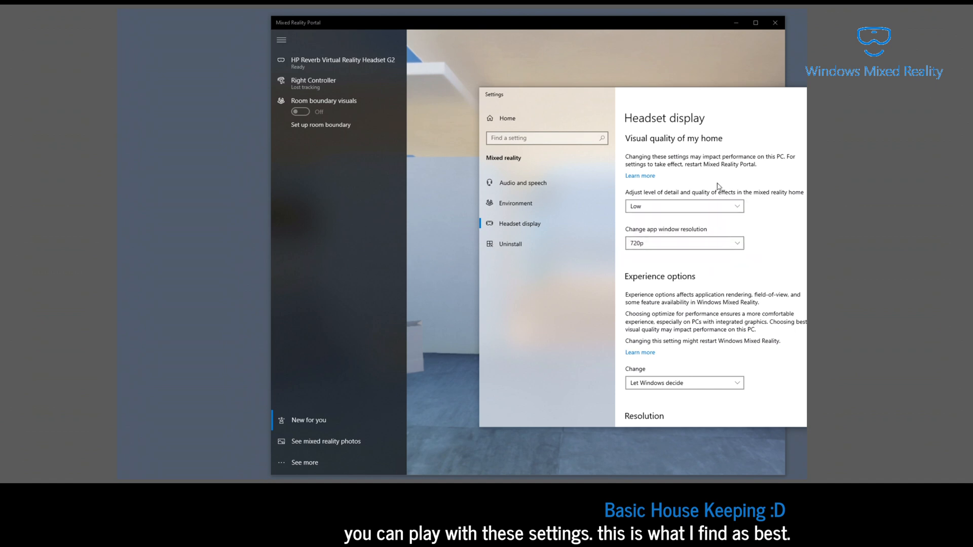
pyautogui.scroll(-3)
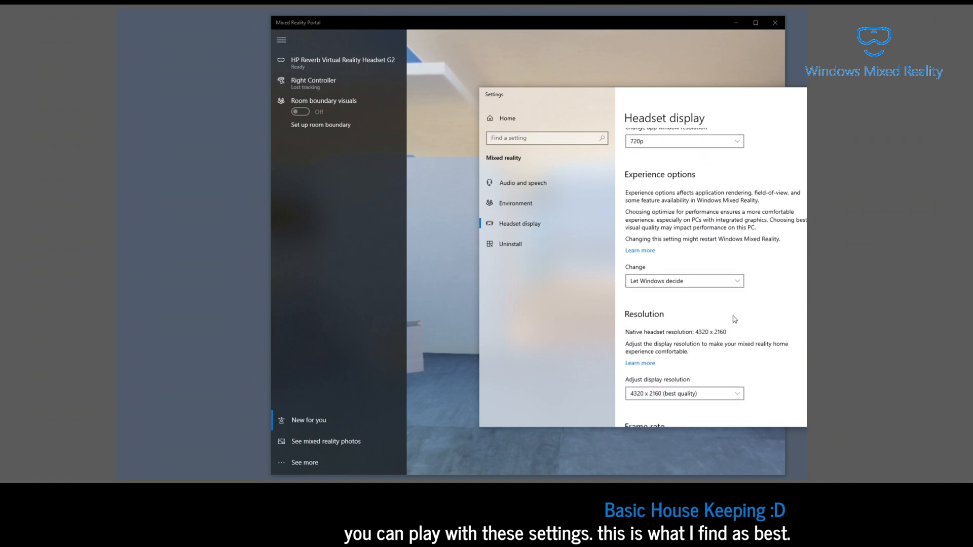
pyautogui.moveTo(741, 379)
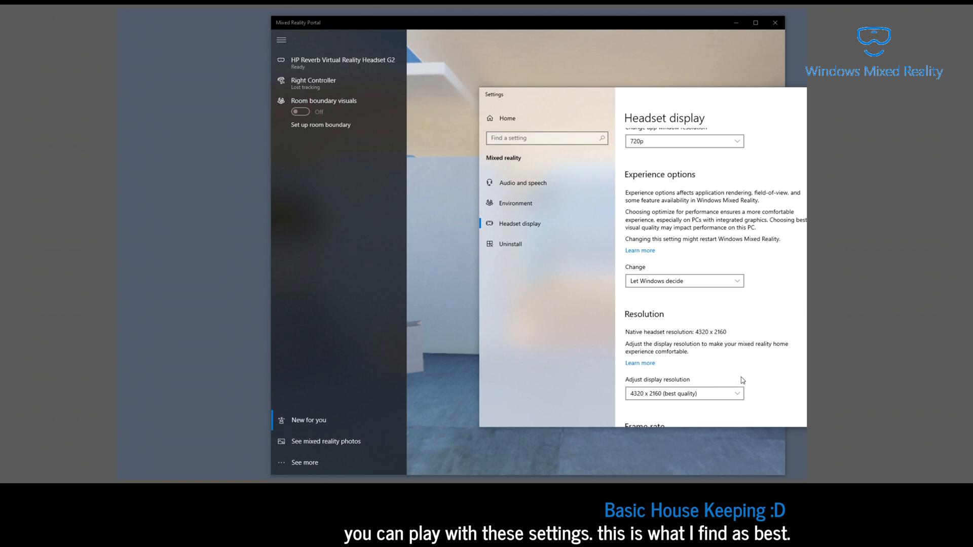
pyautogui.click(684, 393)
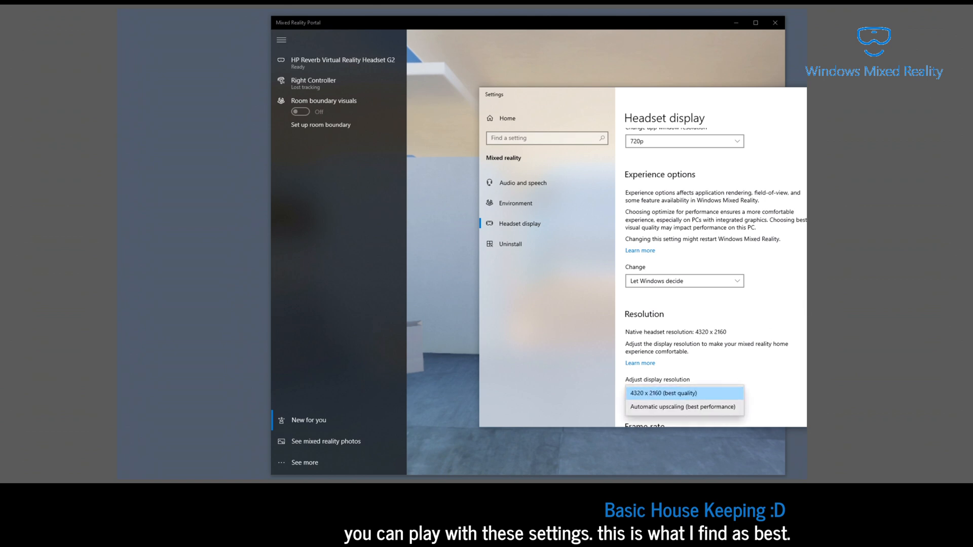
pyautogui.click(660, 393)
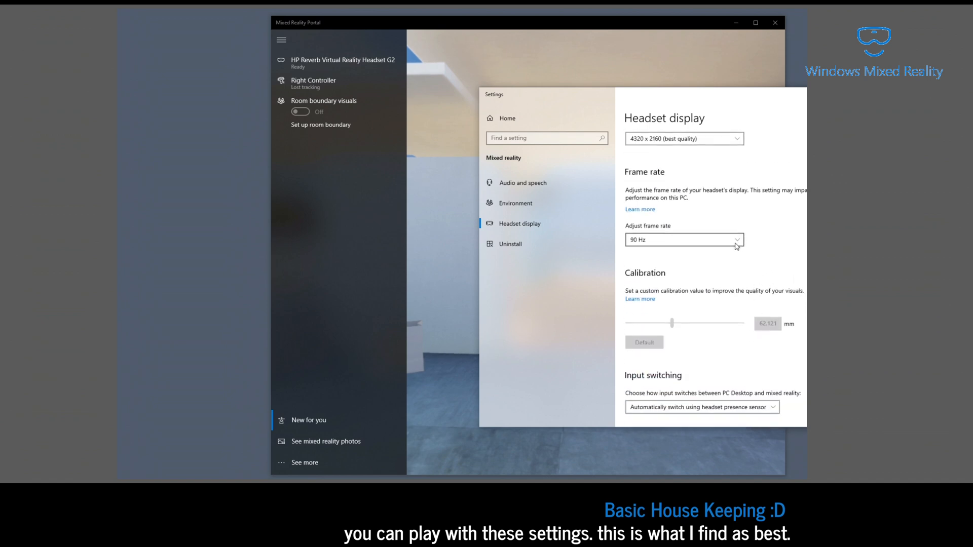
pyautogui.scroll(-3)
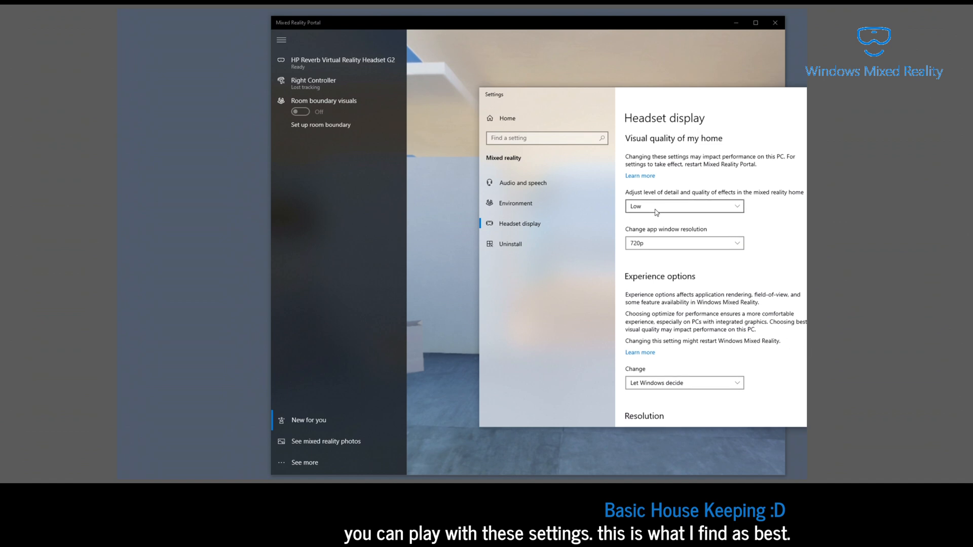
pyautogui.moveTo(647, 304)
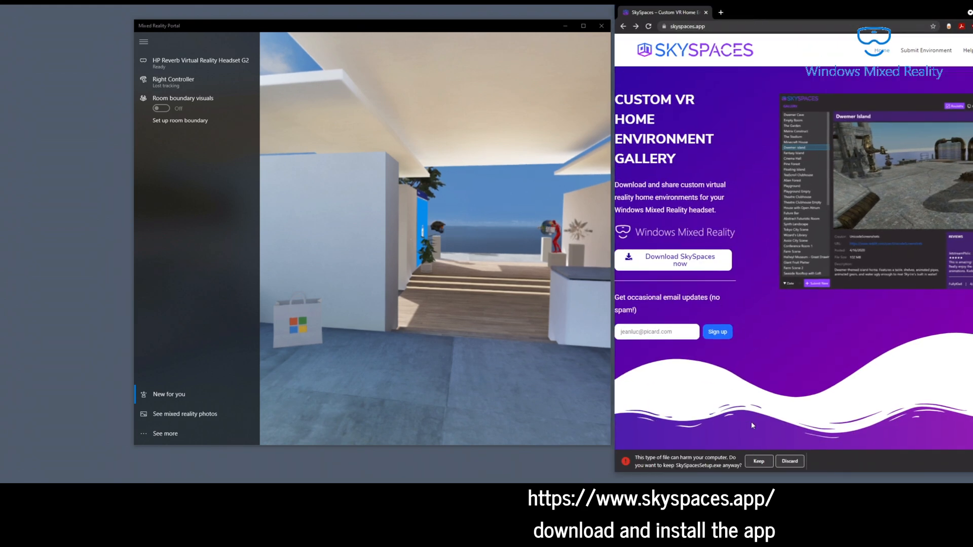
# Step: Keep and run SkySpacesSetup.exe, accept the license and install with a desktop shortcut
pyautogui.click(758, 461)
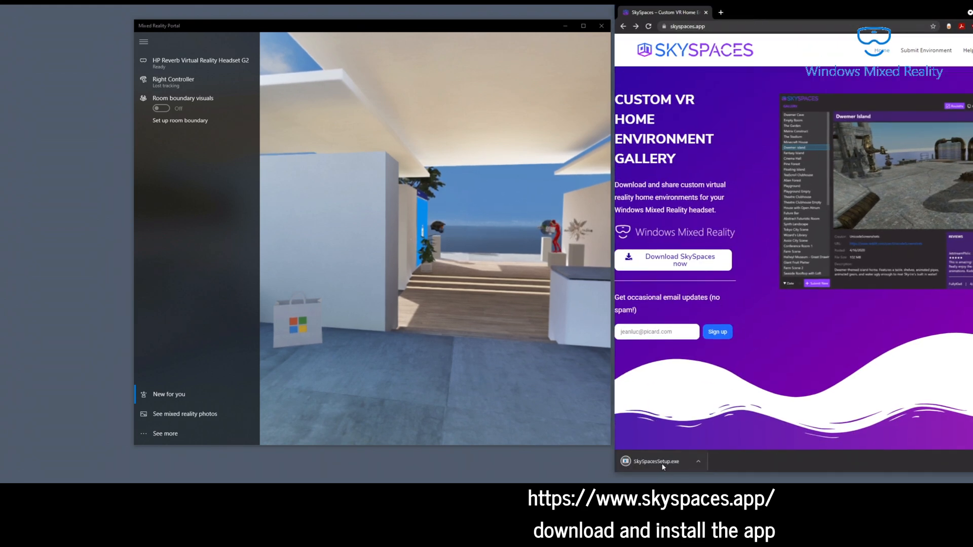
pyautogui.click(662, 461)
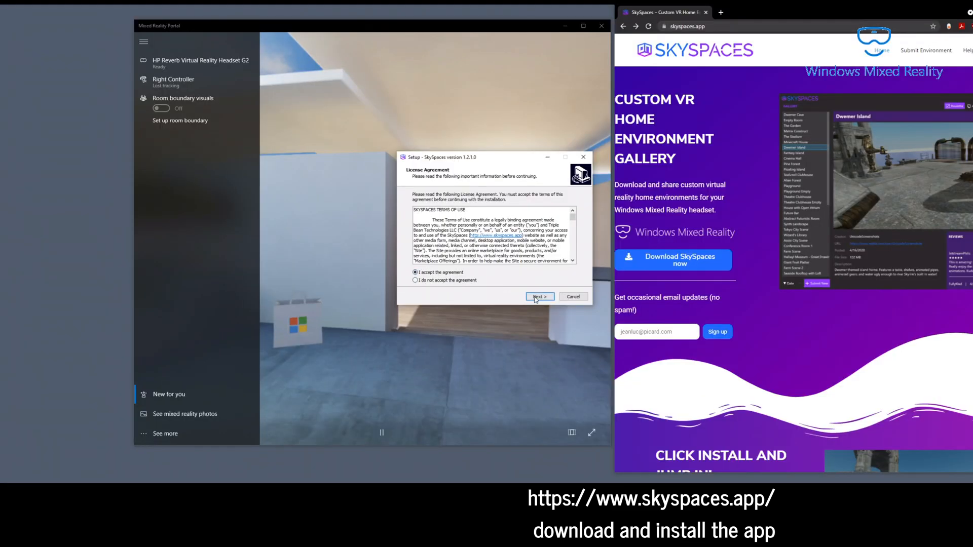
pyautogui.click(539, 296)
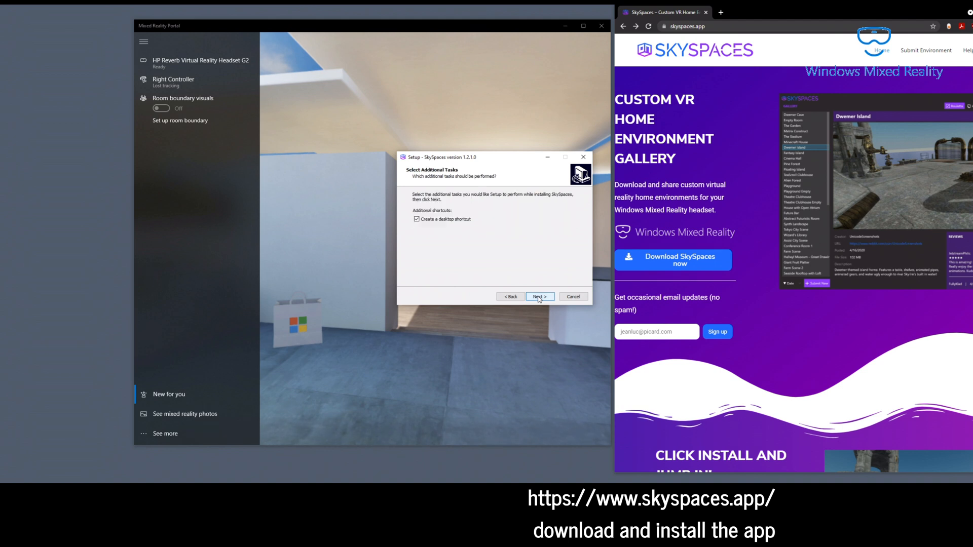
pyautogui.click(539, 295)
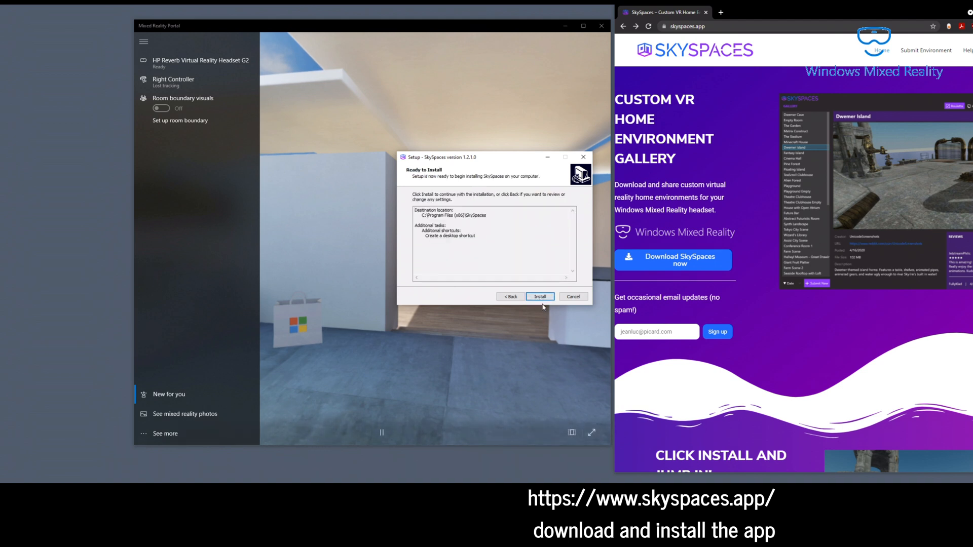
pyautogui.click(539, 295)
pyautogui.write('sky')
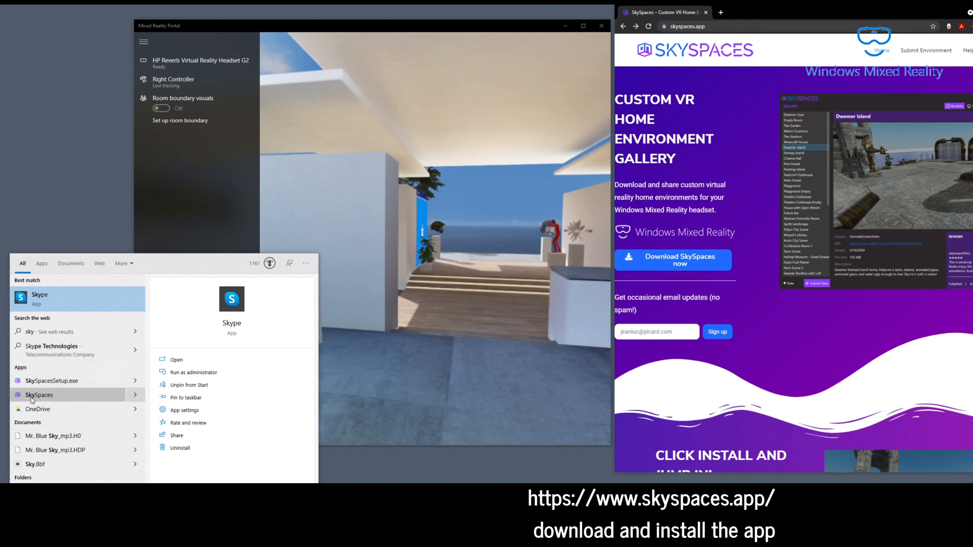
# Step: Launch SkySpaces from Start and view an environment in its gallery
pyautogui.click(38, 394)
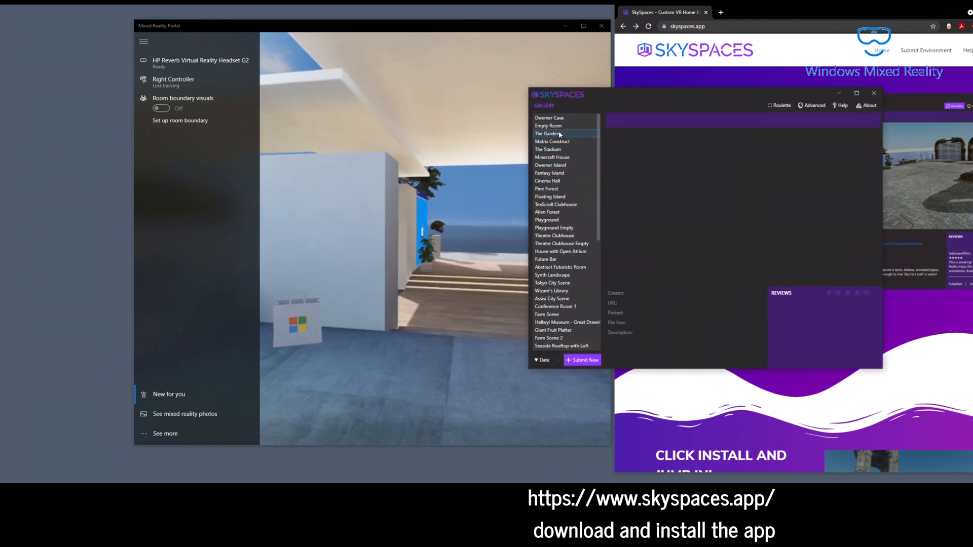
pyautogui.click(547, 126)
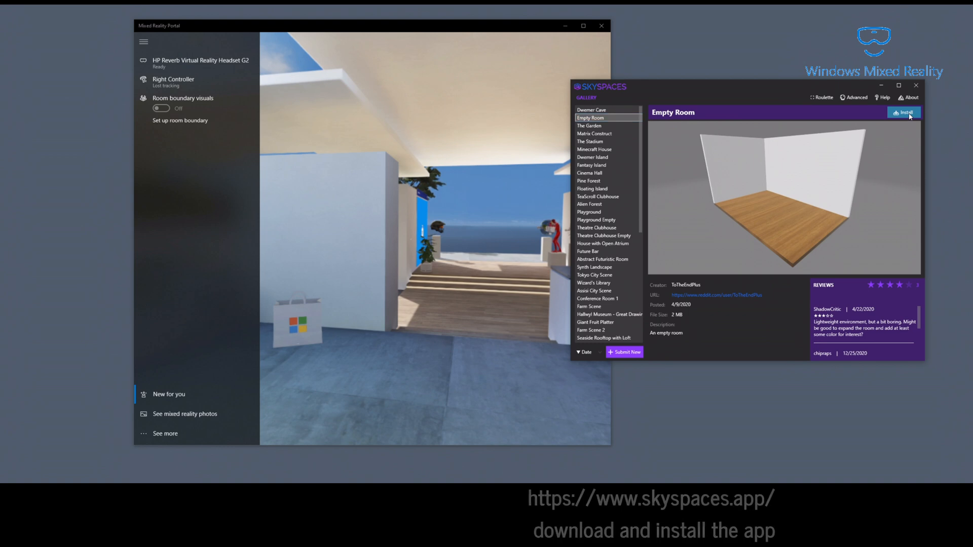
# Step: Install Empty Room, then preview TeaScroll Clubhouse, Cinema Hall, Tokyo City Scene and Playground Empty
pyautogui.click(904, 112)
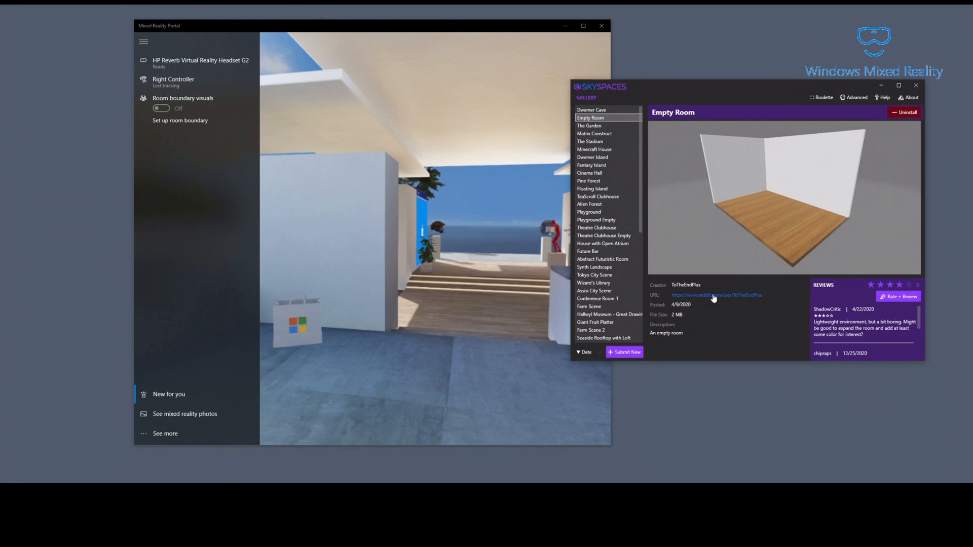
pyautogui.click(598, 197)
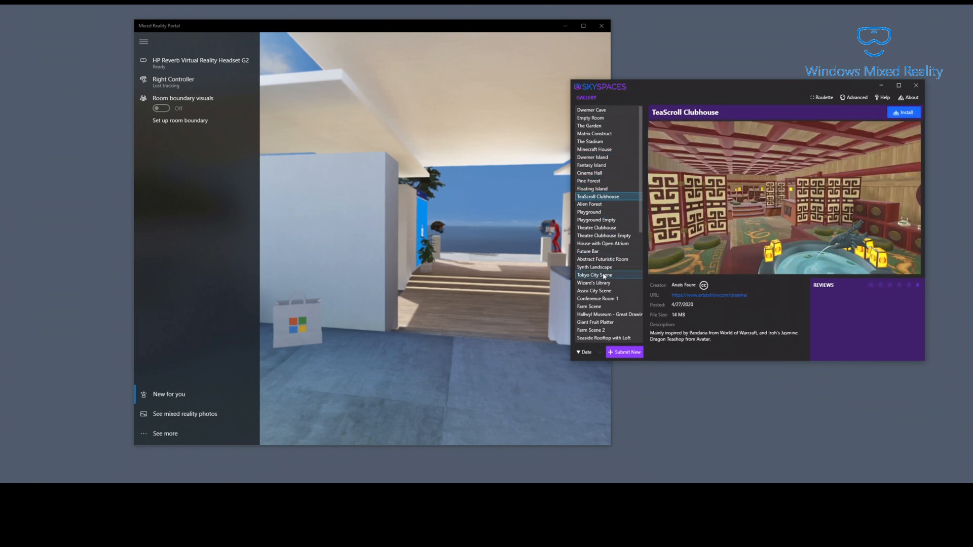
pyautogui.click(590, 172)
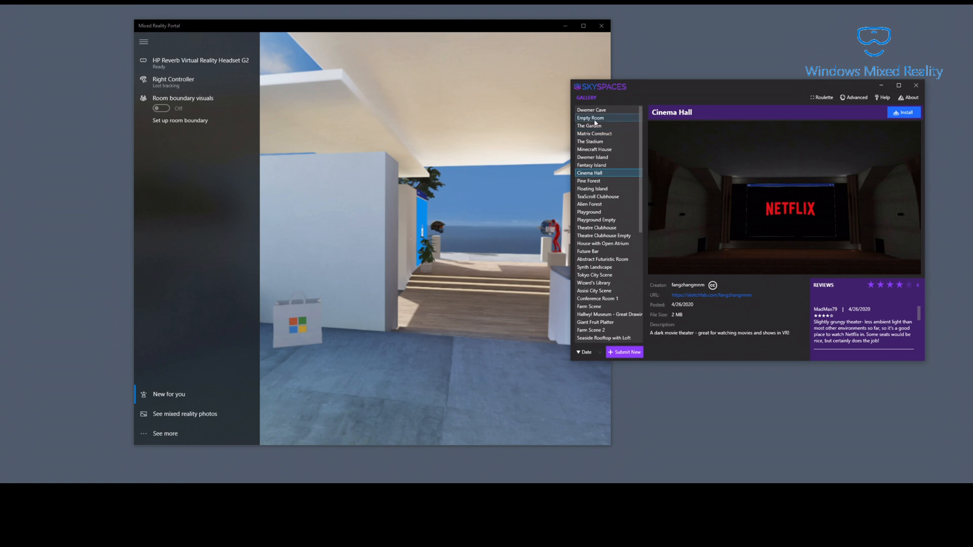
pyautogui.click(590, 117)
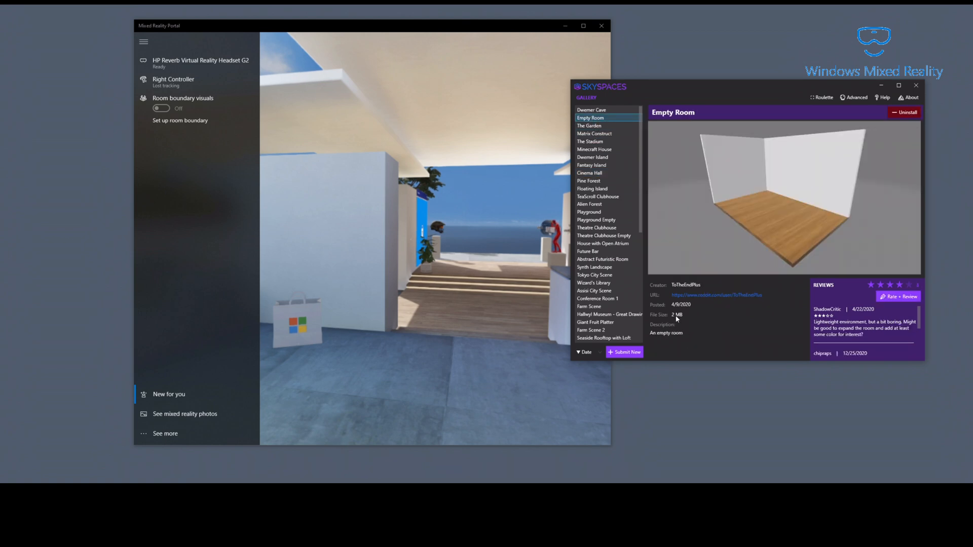
pyautogui.click(594, 275)
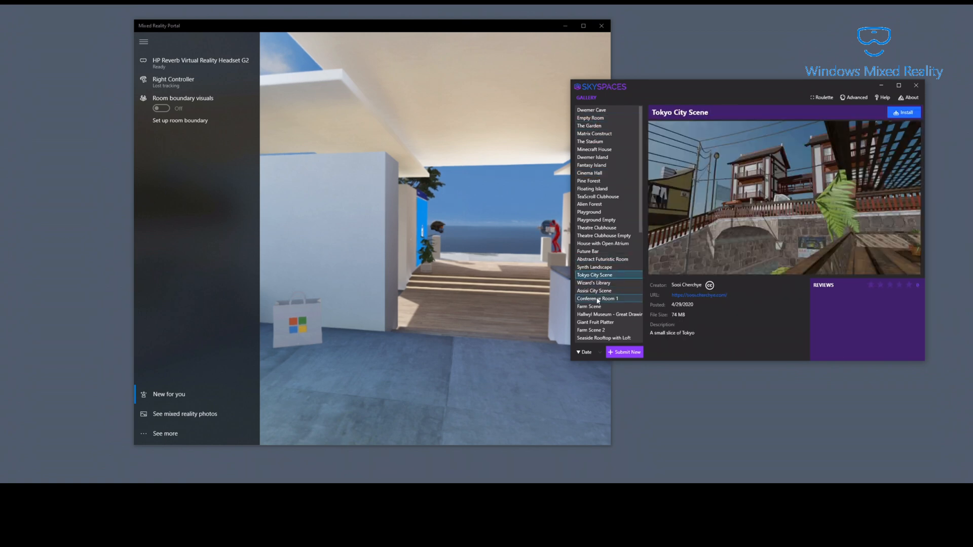
pyautogui.click(596, 219)
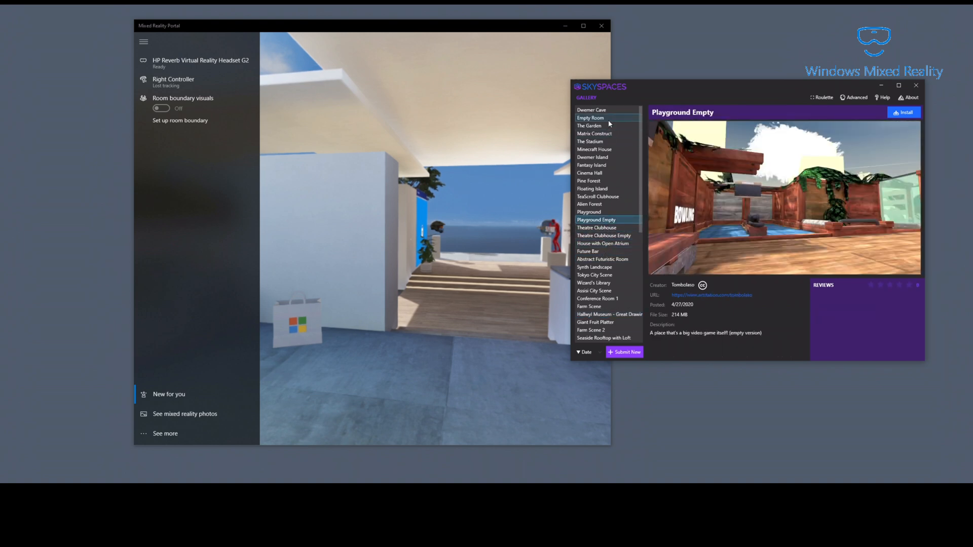
# Step: Preview The Garden, return to the installed Empty Room and close SkySpaces
pyautogui.click(588, 126)
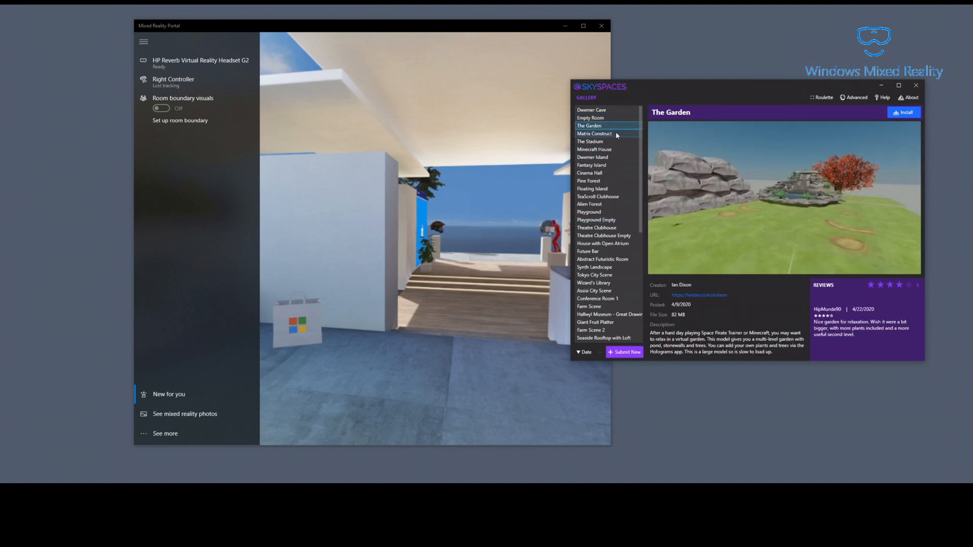
pyautogui.click(590, 117)
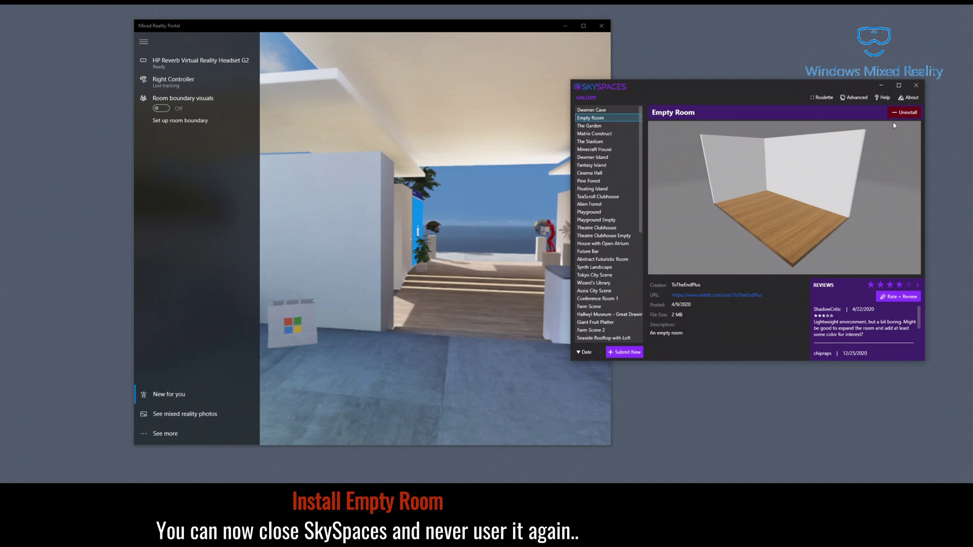
pyautogui.moveTo(906, 193)
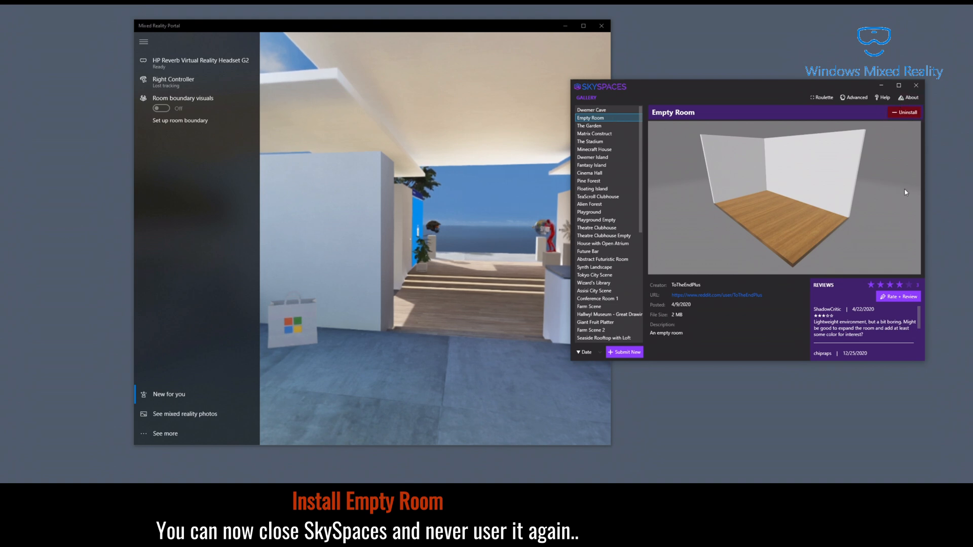
pyautogui.moveTo(830, 91)
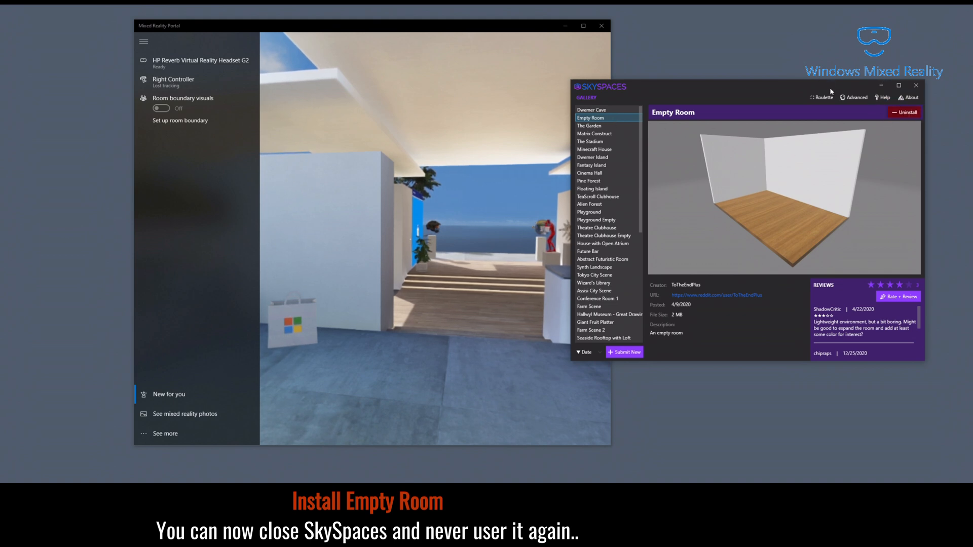
pyautogui.click(916, 85)
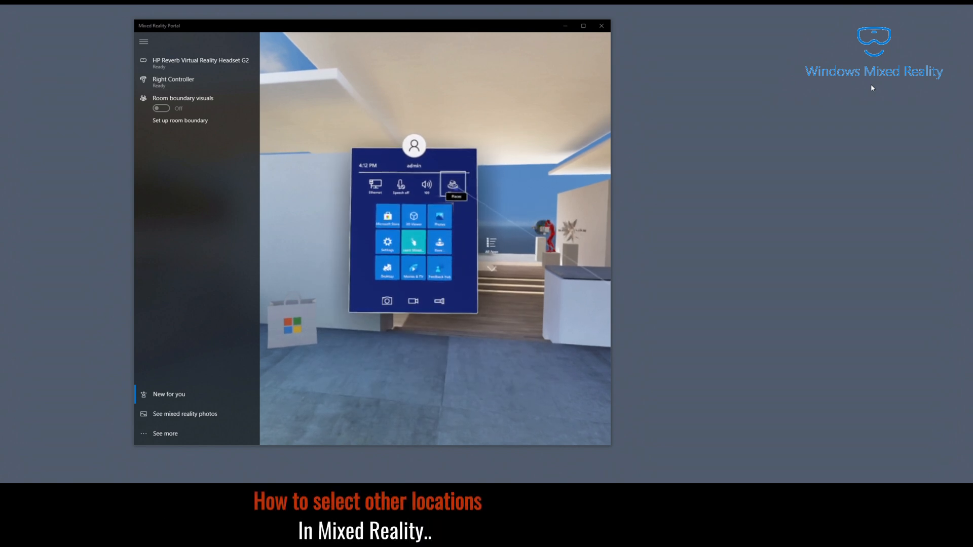
# Step: Open Places in the mixed reality Start menu to choose another location
pyautogui.click(452, 184)
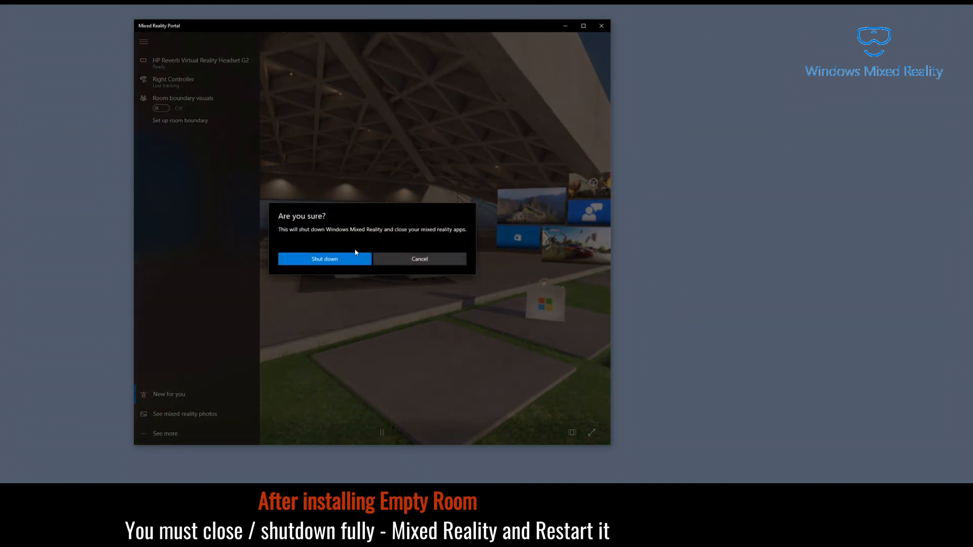
# Step: Confirm shutting down Windows Mixed Reality in the 'Are you sure?' dialog
pyautogui.click(324, 259)
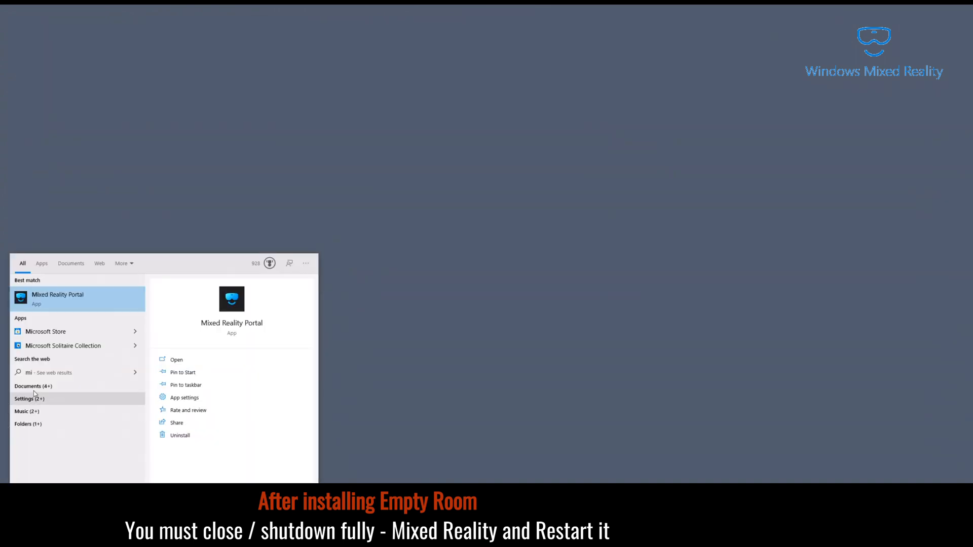
pyautogui.moveTo(89, 319)
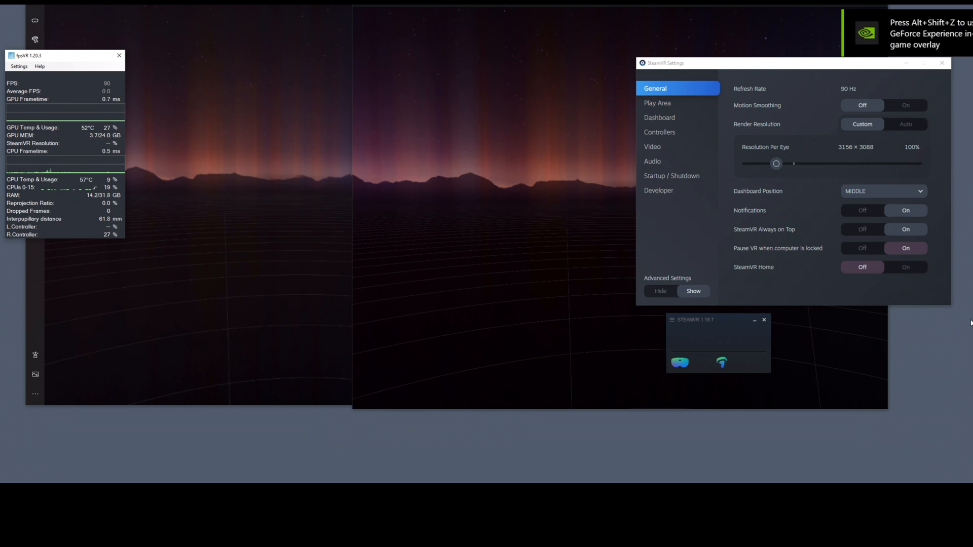
pyautogui.moveTo(940, 65)
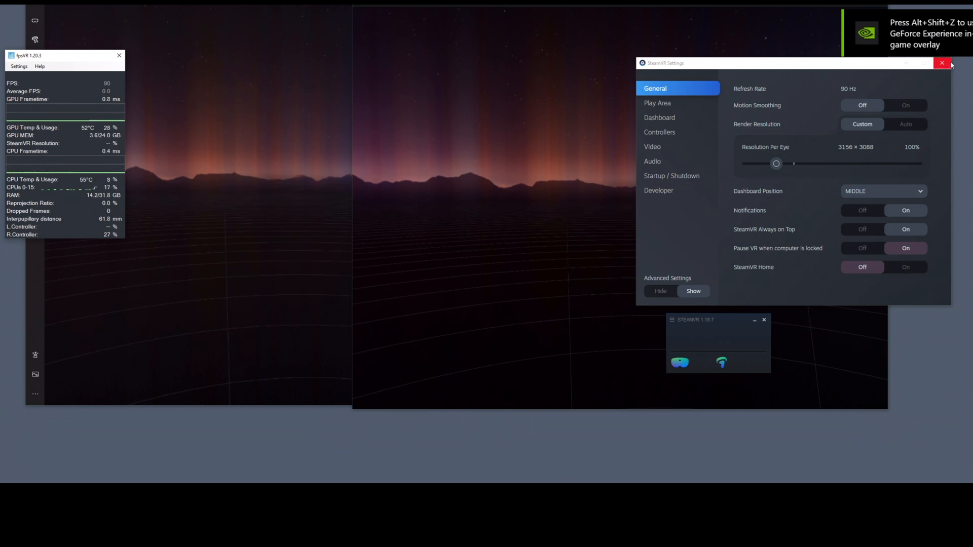
# Step: Close SteamVR Settings so fpsVR shows GPU memory down to 3.6 GB and 0.7 ms frametime
pyautogui.click(940, 65)
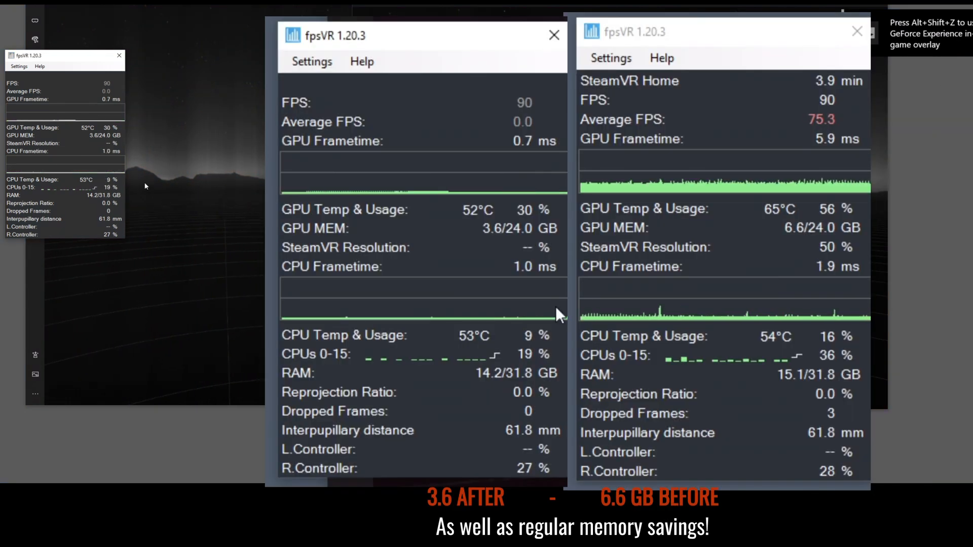